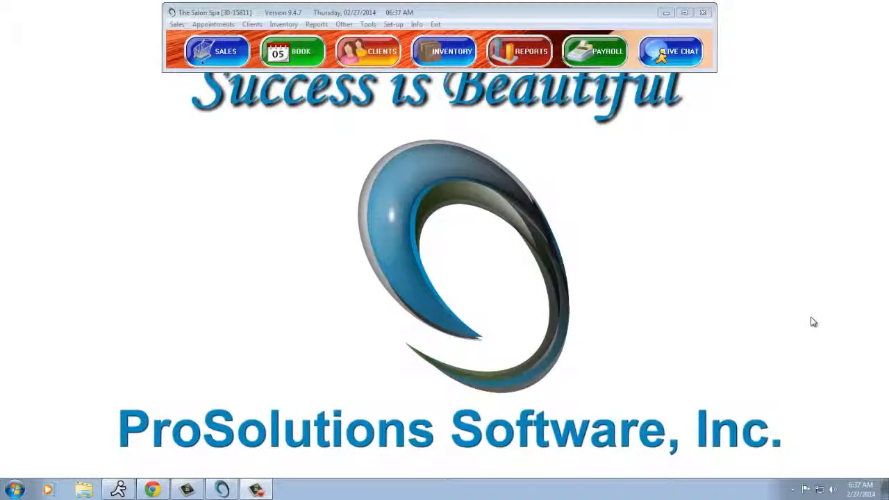
{"action": "mouse_move", "coordinate": [642, 204]}
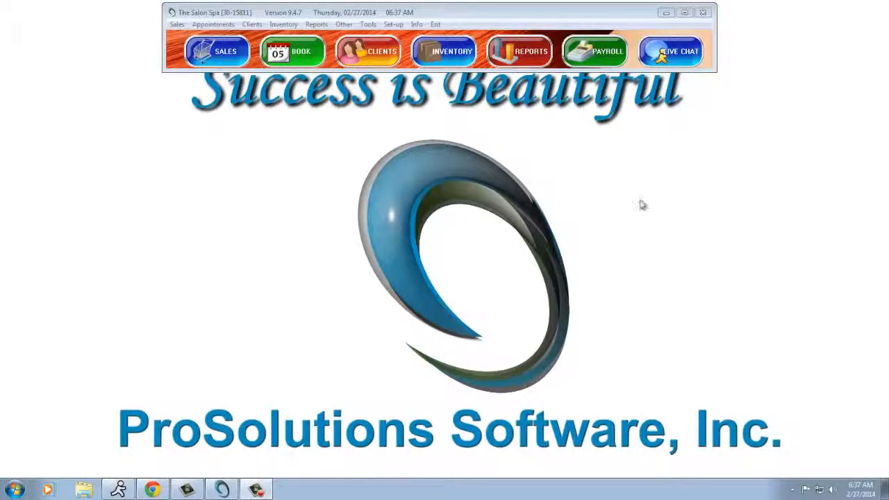
Open the Online Store Settings from the setup configuration menu
{"action": "left_click", "coordinate": [393, 24]}
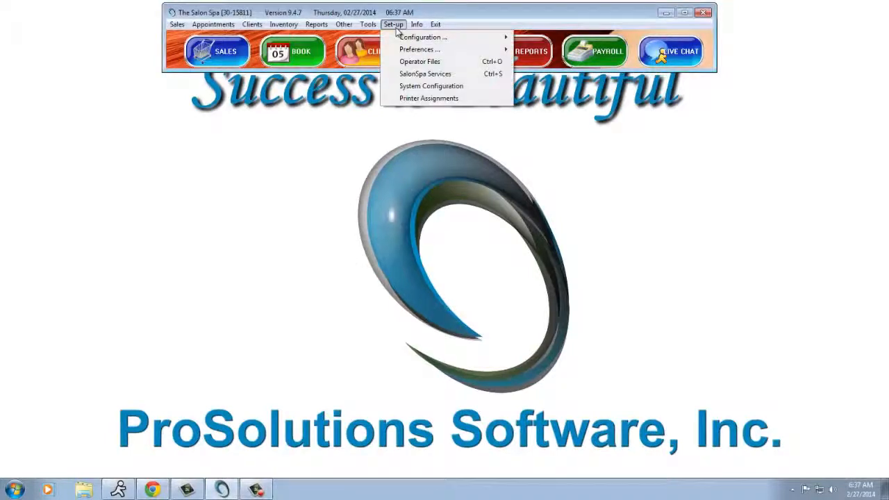
{"action": "mouse_move", "coordinate": [541, 37]}
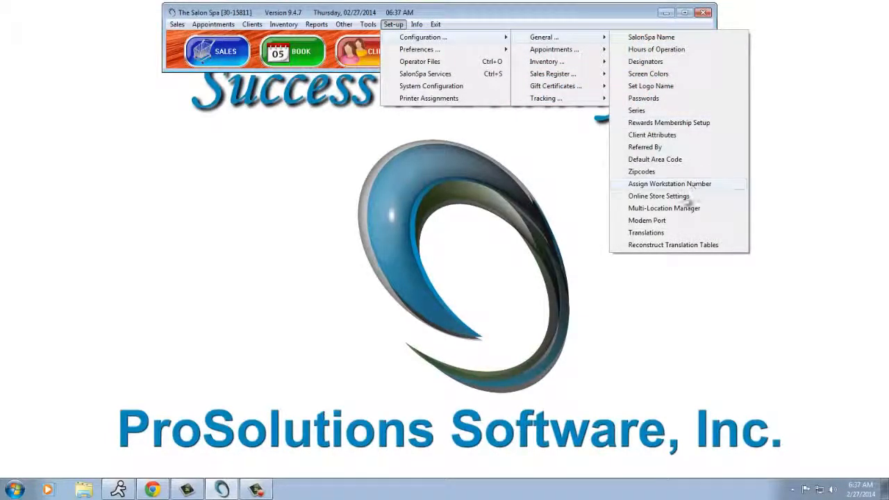
{"action": "left_click", "coordinate": [658, 195]}
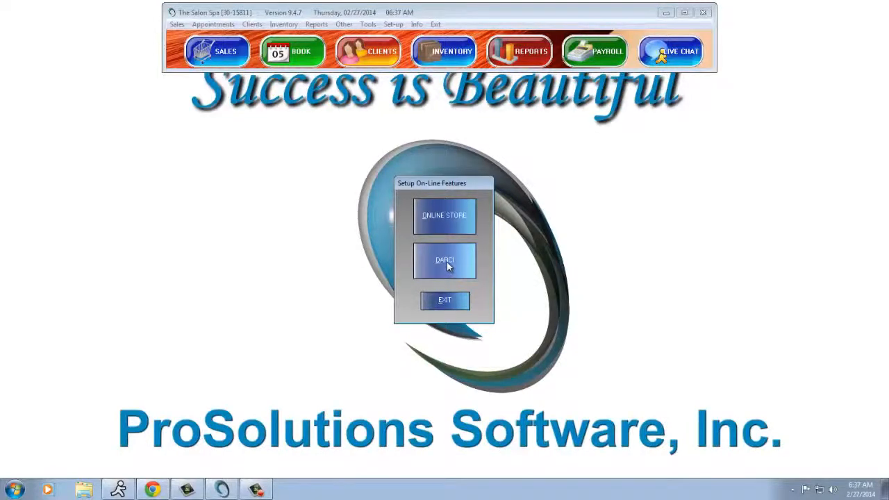
Open DARCI setup and set End Day Functions to run at 8:00 PM
{"action": "left_click", "coordinate": [444, 260]}
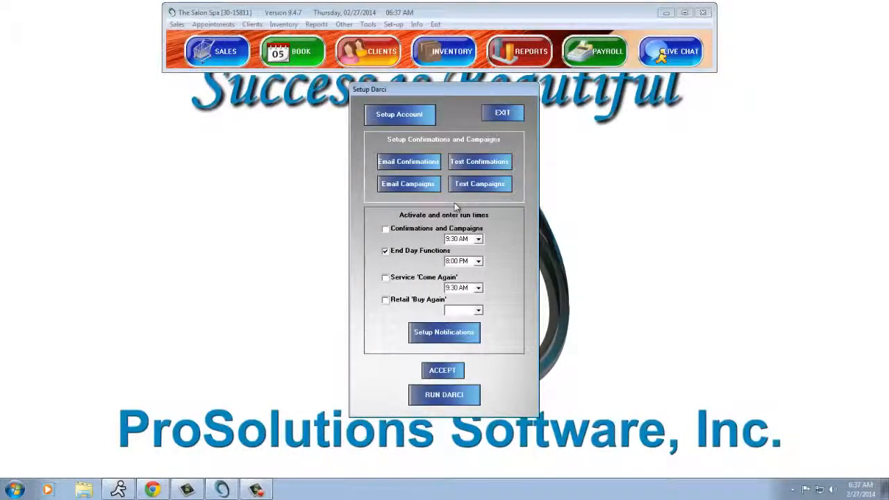
{"action": "mouse_move", "coordinate": [423, 258]}
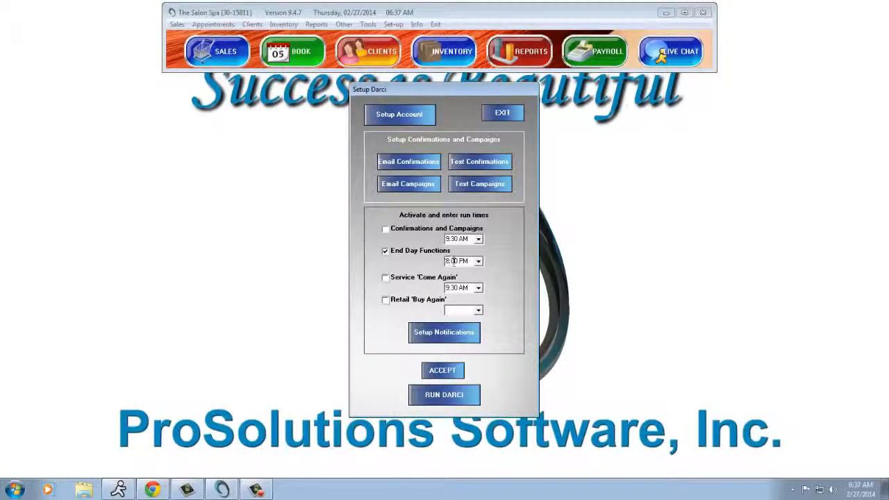
{"action": "left_click", "coordinate": [458, 260]}
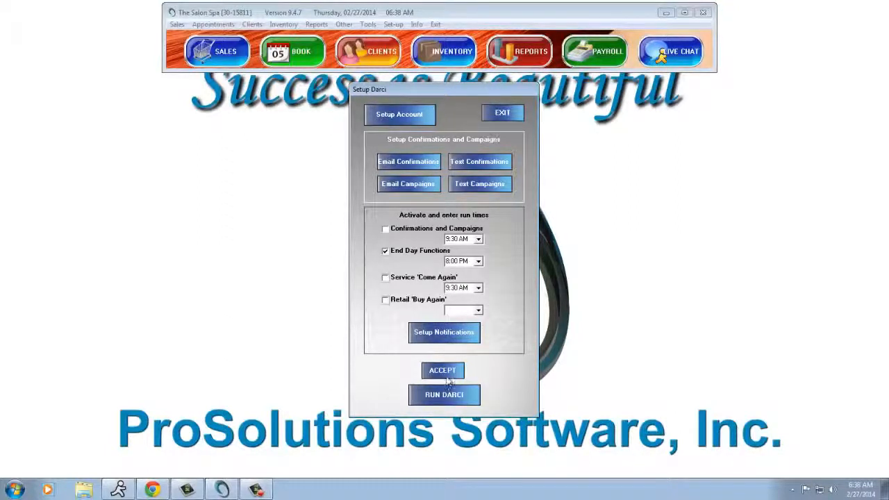
{"action": "mouse_move", "coordinate": [497, 331]}
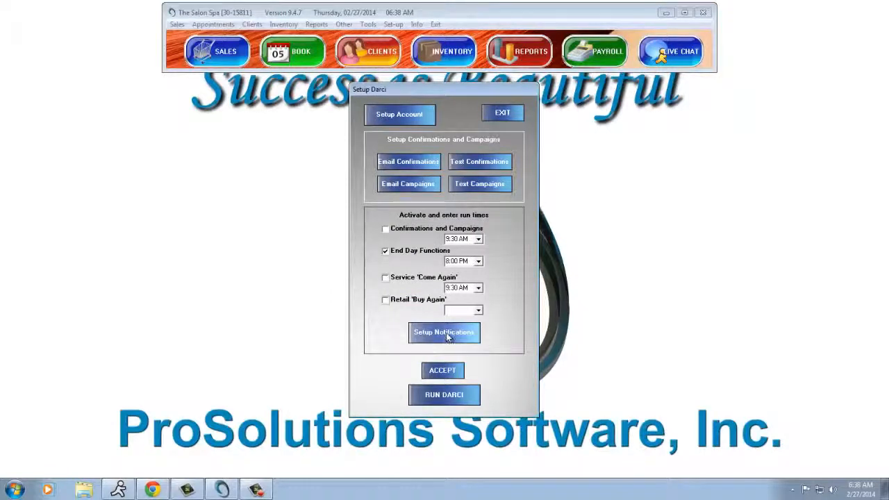
View Setup Notifications, then exit the Setup Darci dialog
{"action": "left_click", "coordinate": [444, 332]}
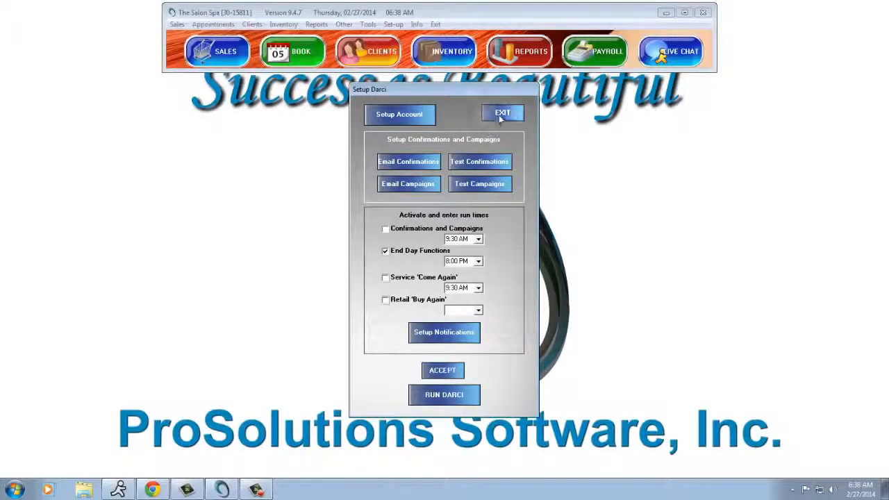
{"action": "left_click", "coordinate": [502, 112]}
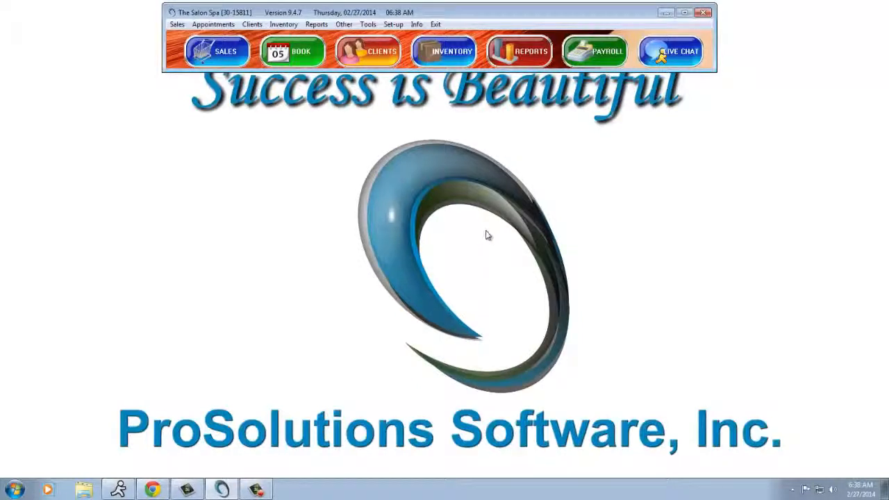
Open Abigail's record from Set-up > Operator Files
{"action": "left_click", "coordinate": [393, 24]}
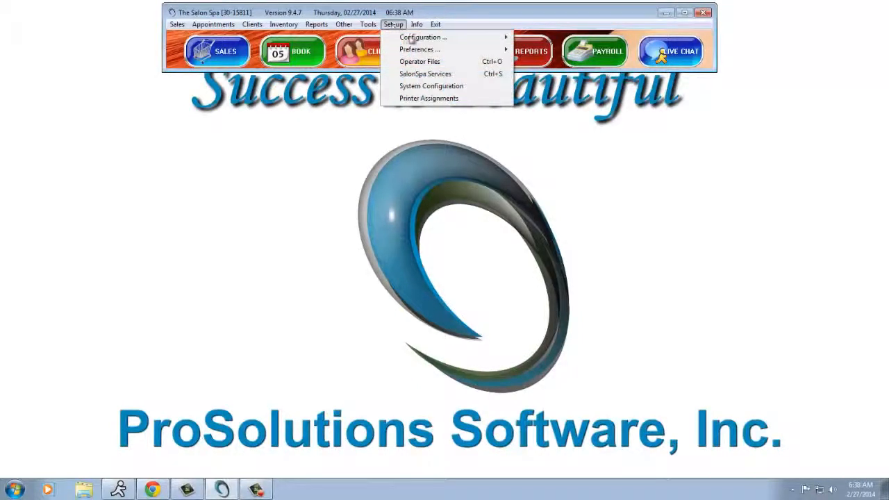
{"action": "left_click", "coordinate": [420, 61]}
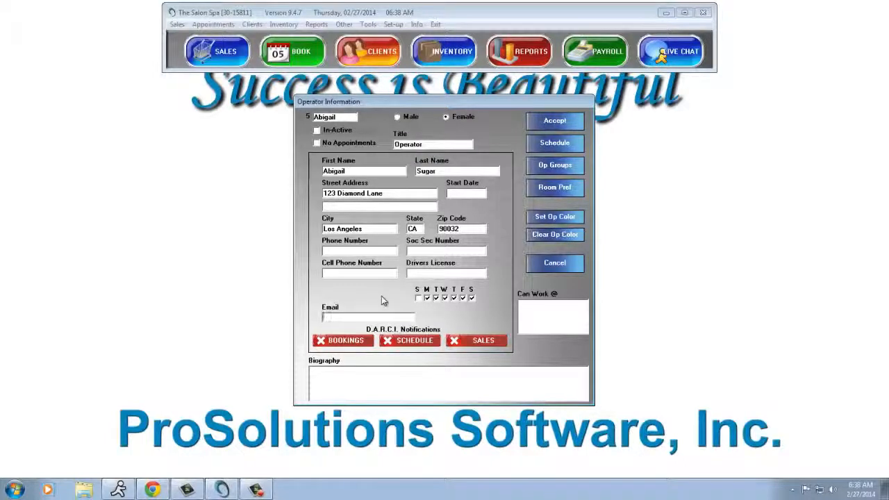
{"action": "type", "text": "mattw"}
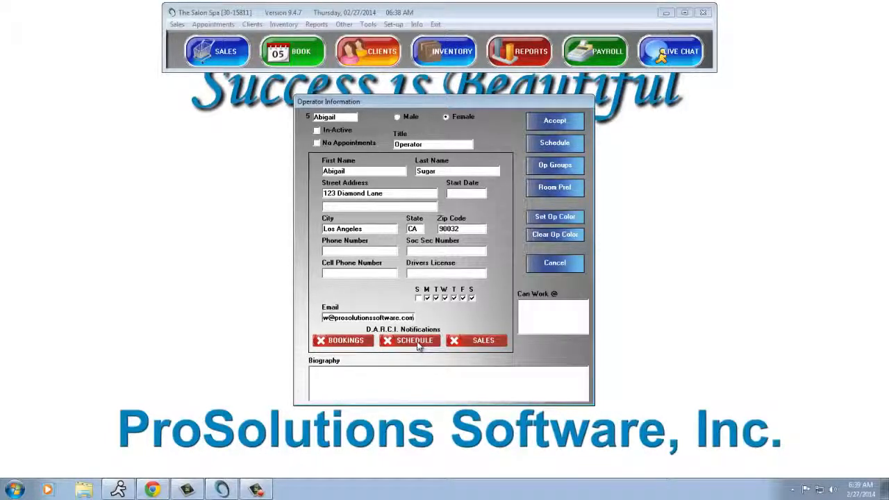
{"action": "left_click", "coordinate": [409, 340]}
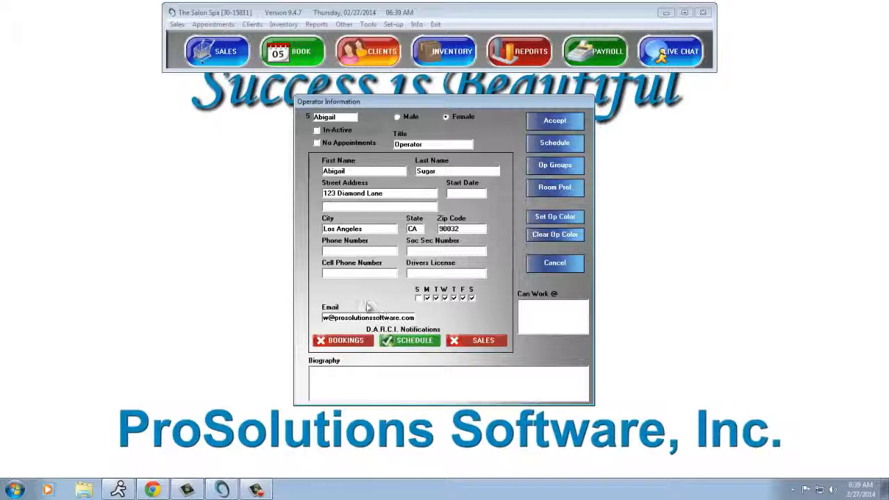
{"action": "mouse_move", "coordinate": [378, 297]}
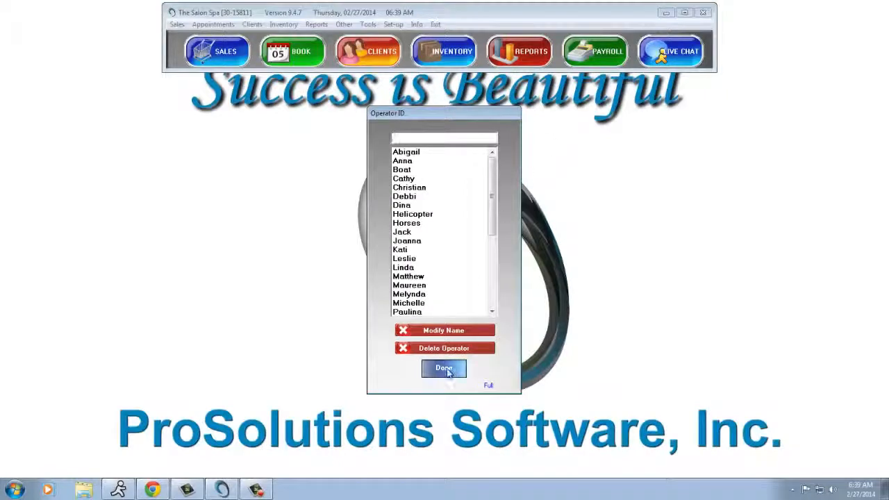
Finish the operator list, briefly view the appointment book, then exit it
{"action": "left_click", "coordinate": [443, 368]}
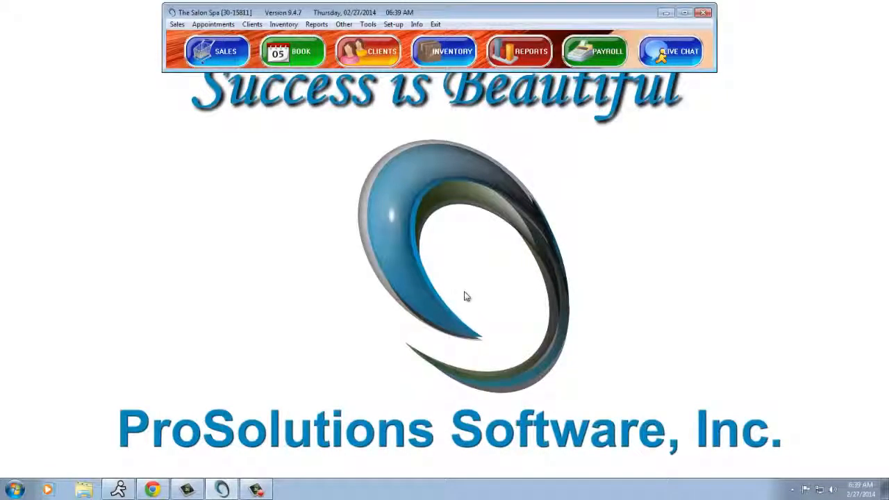
{"action": "left_click", "coordinate": [292, 51]}
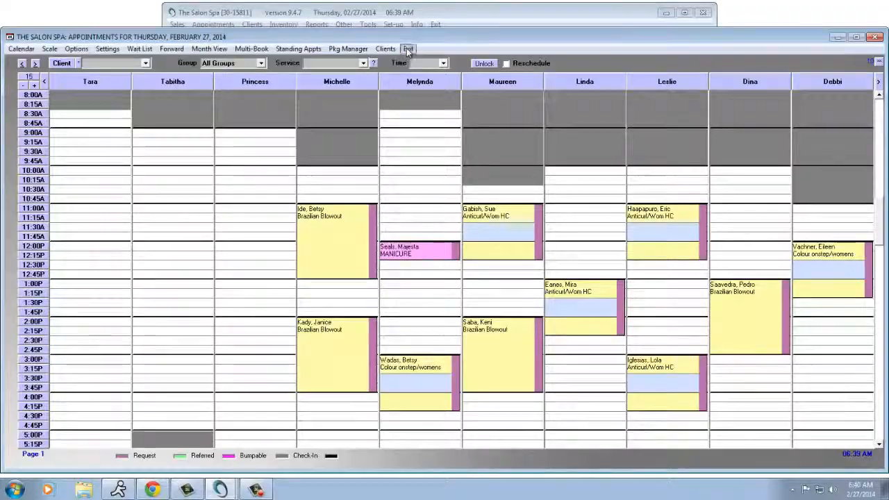
{"action": "left_click", "coordinate": [408, 48]}
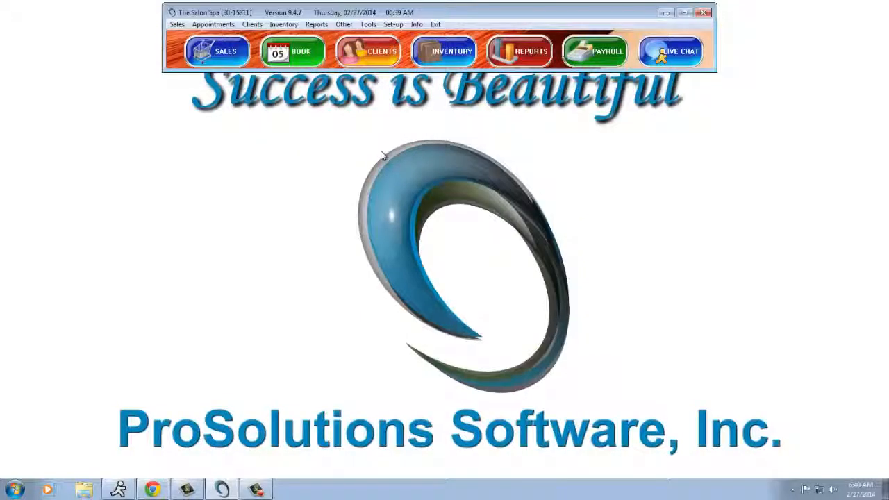